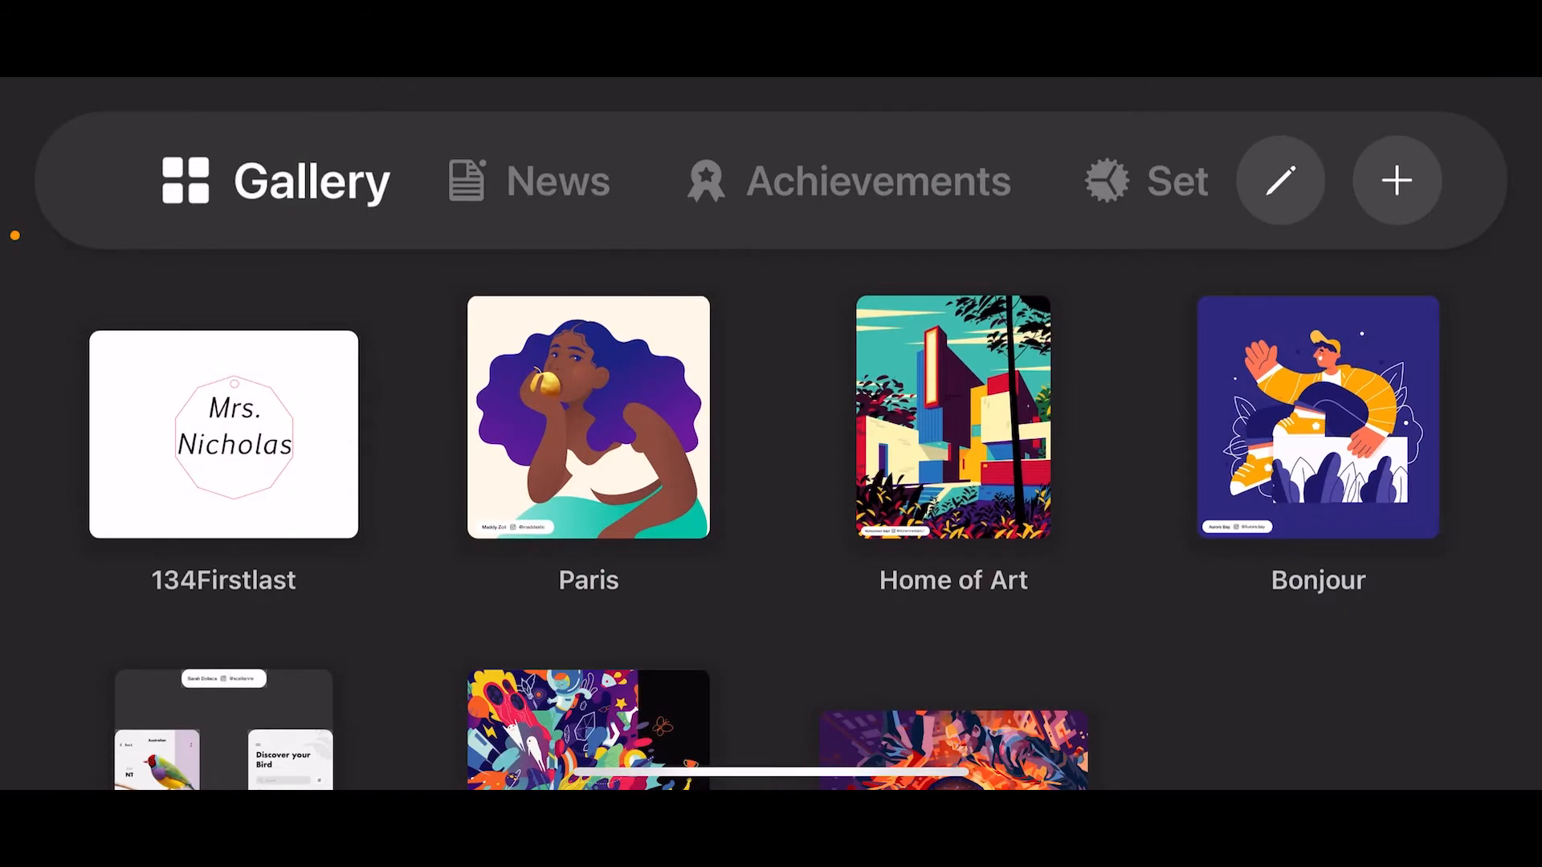
Open the 134Firstlast keychain document from the Vectornator Gallery
click(221, 433)
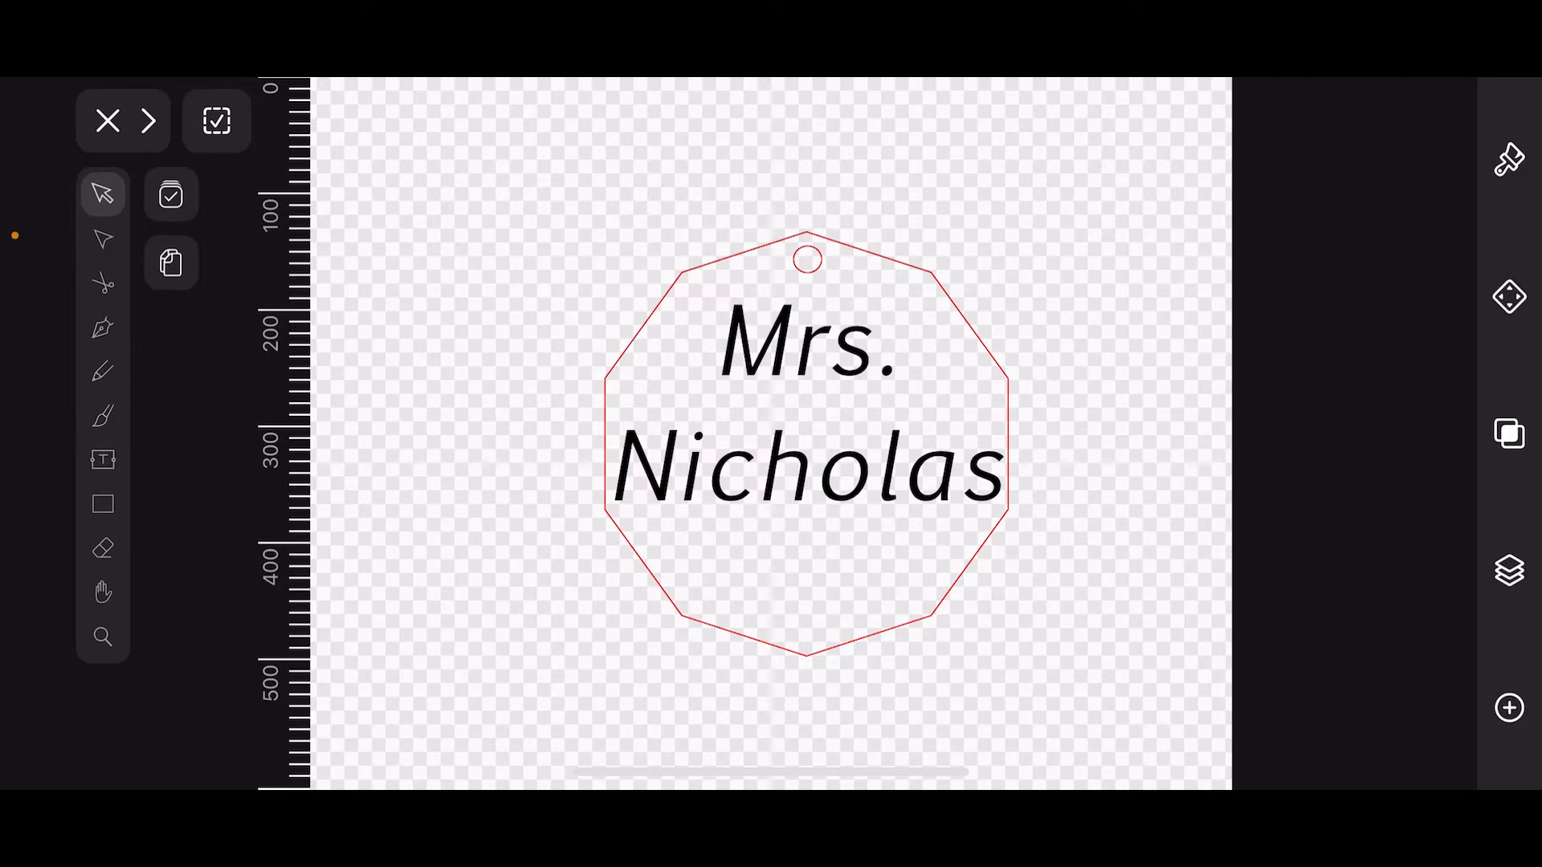
Show the Export panel with its JPG, PNG, SVG, PDF and AI format options
click(148, 121)
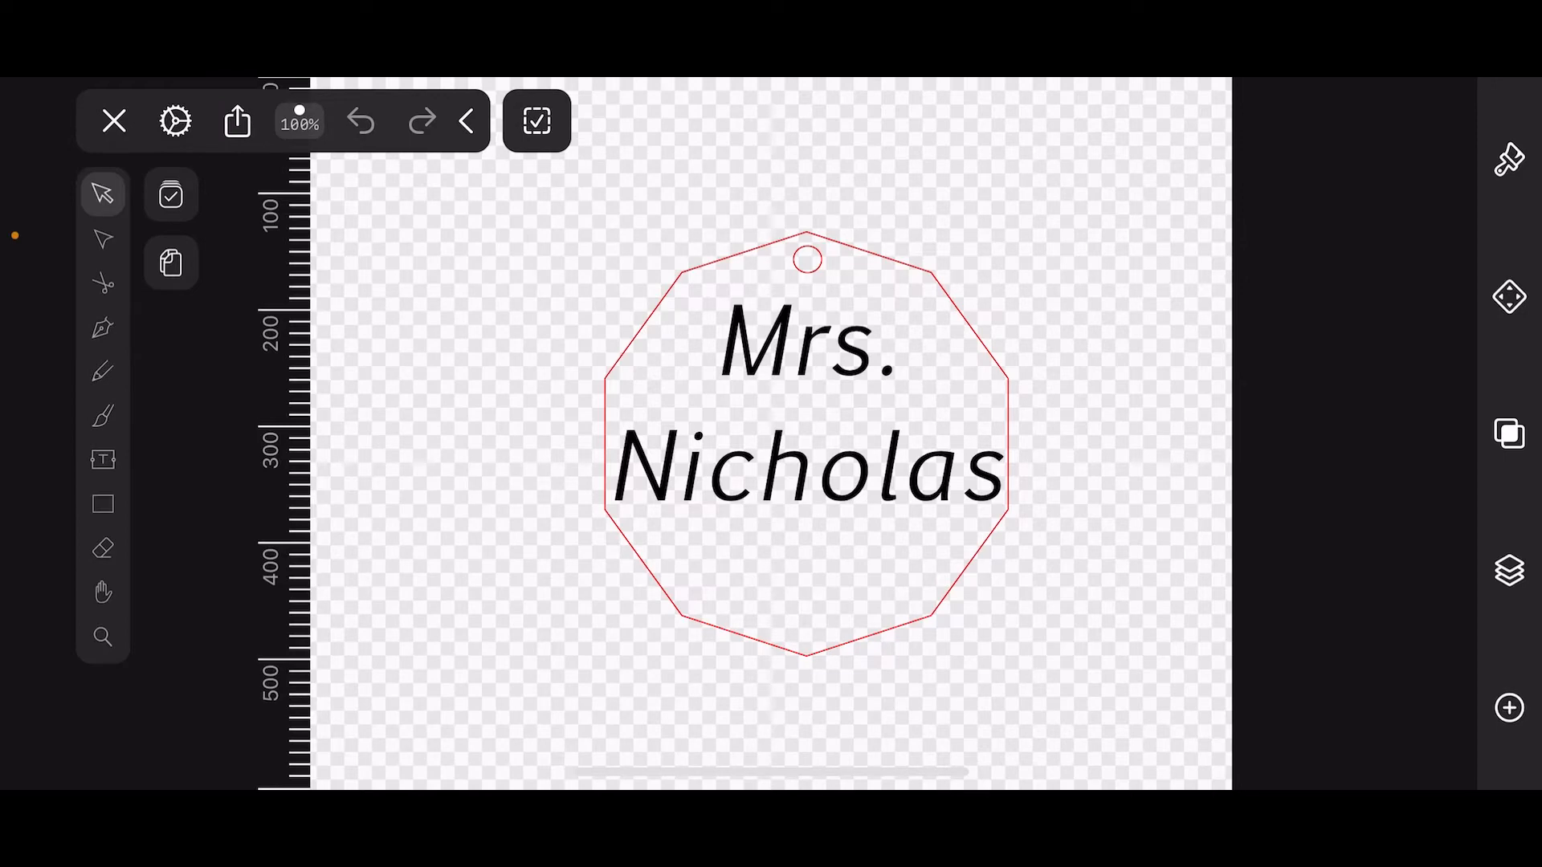
click(236, 120)
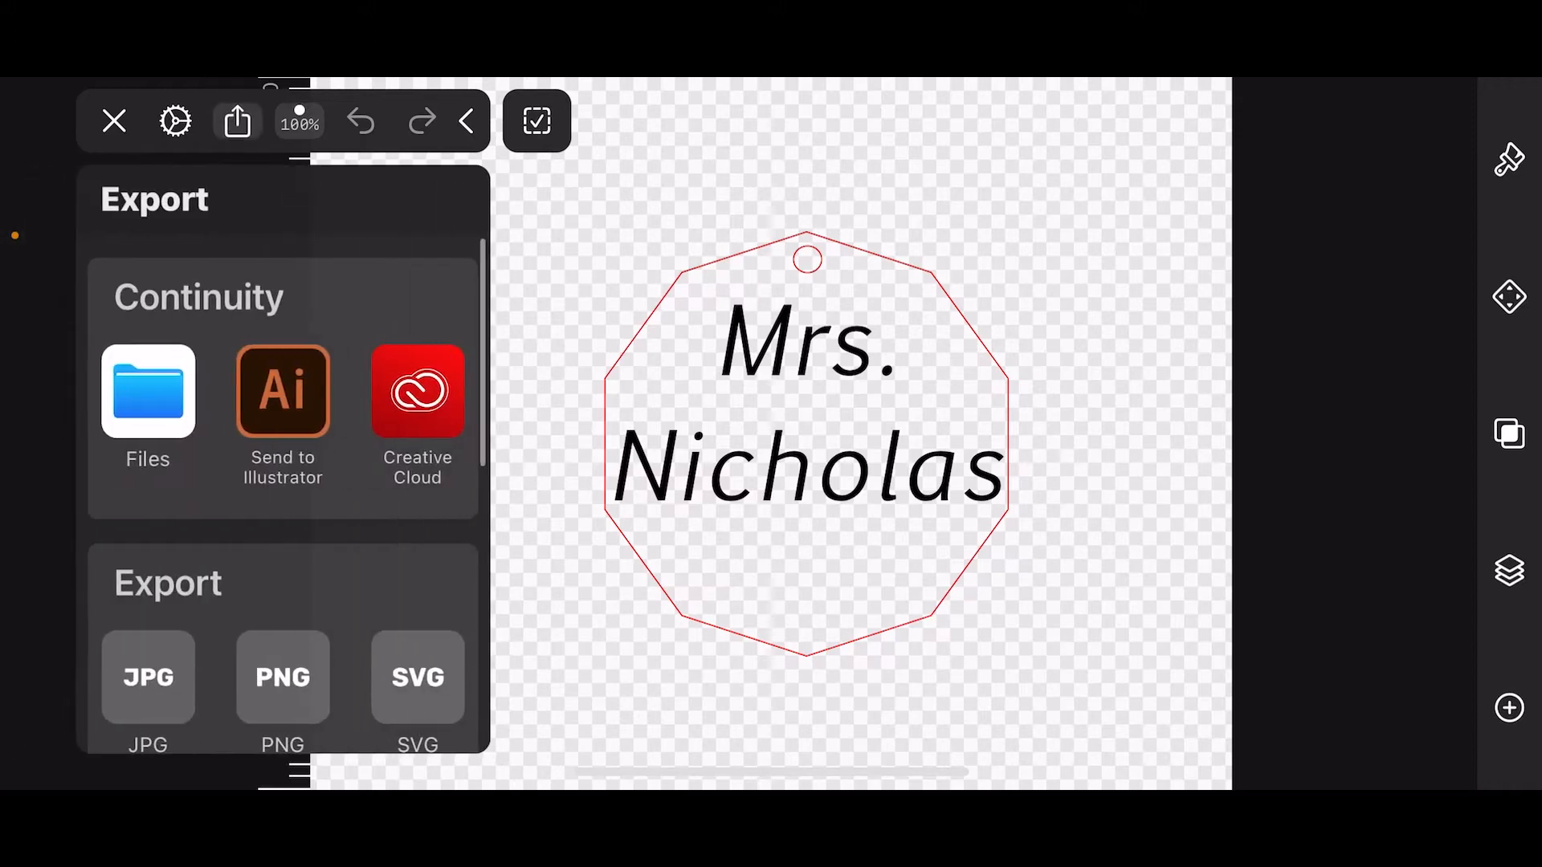
scroll(down, 3)
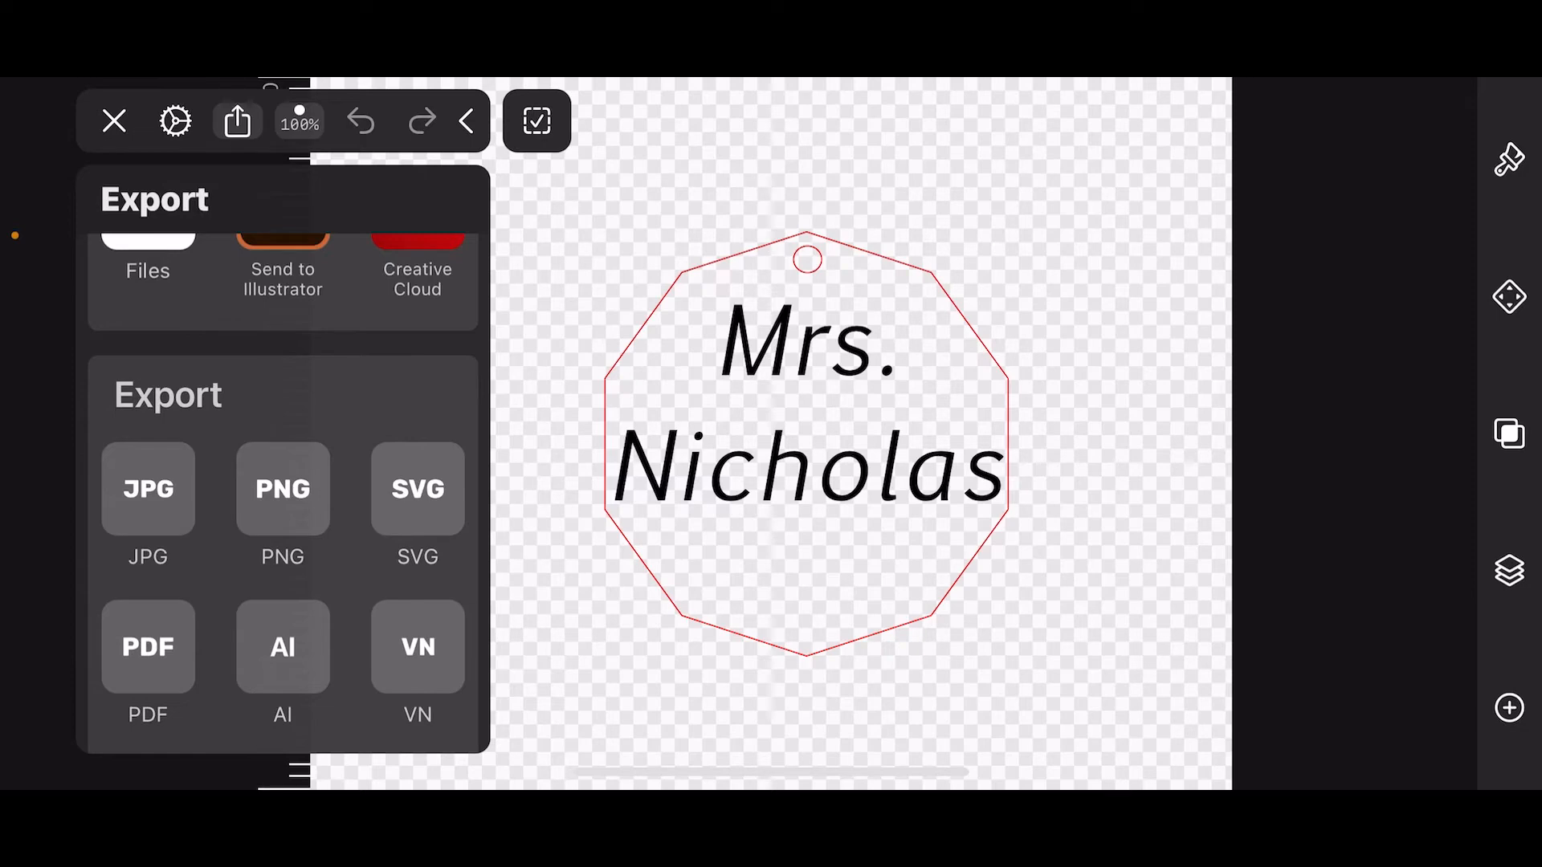
Save an SVG export of 134Firstlast with Create Outlines from Text enabled
click(418, 488)
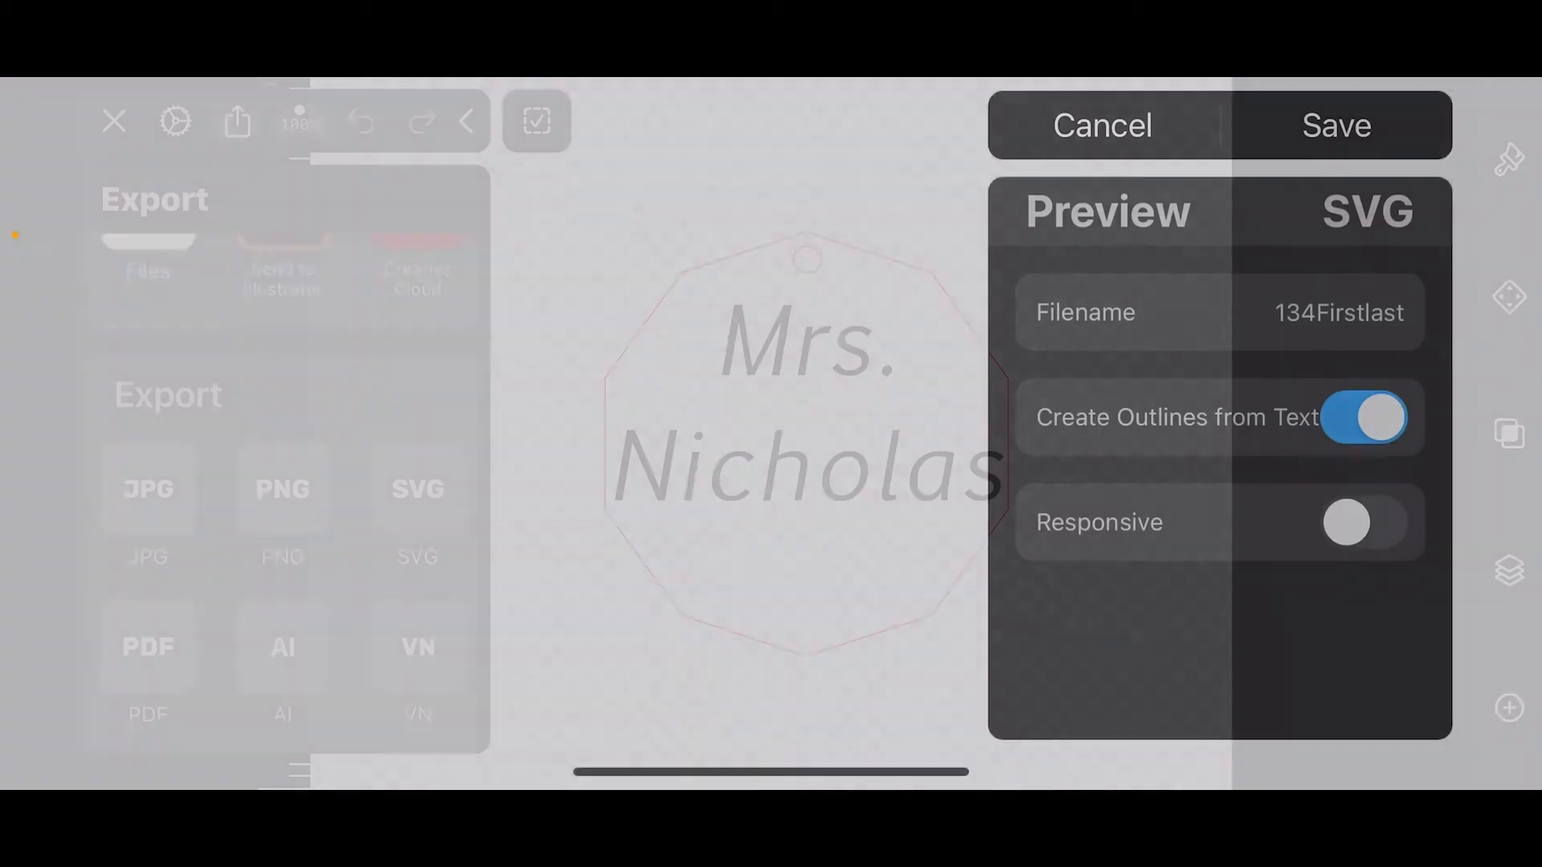
click(1334, 125)
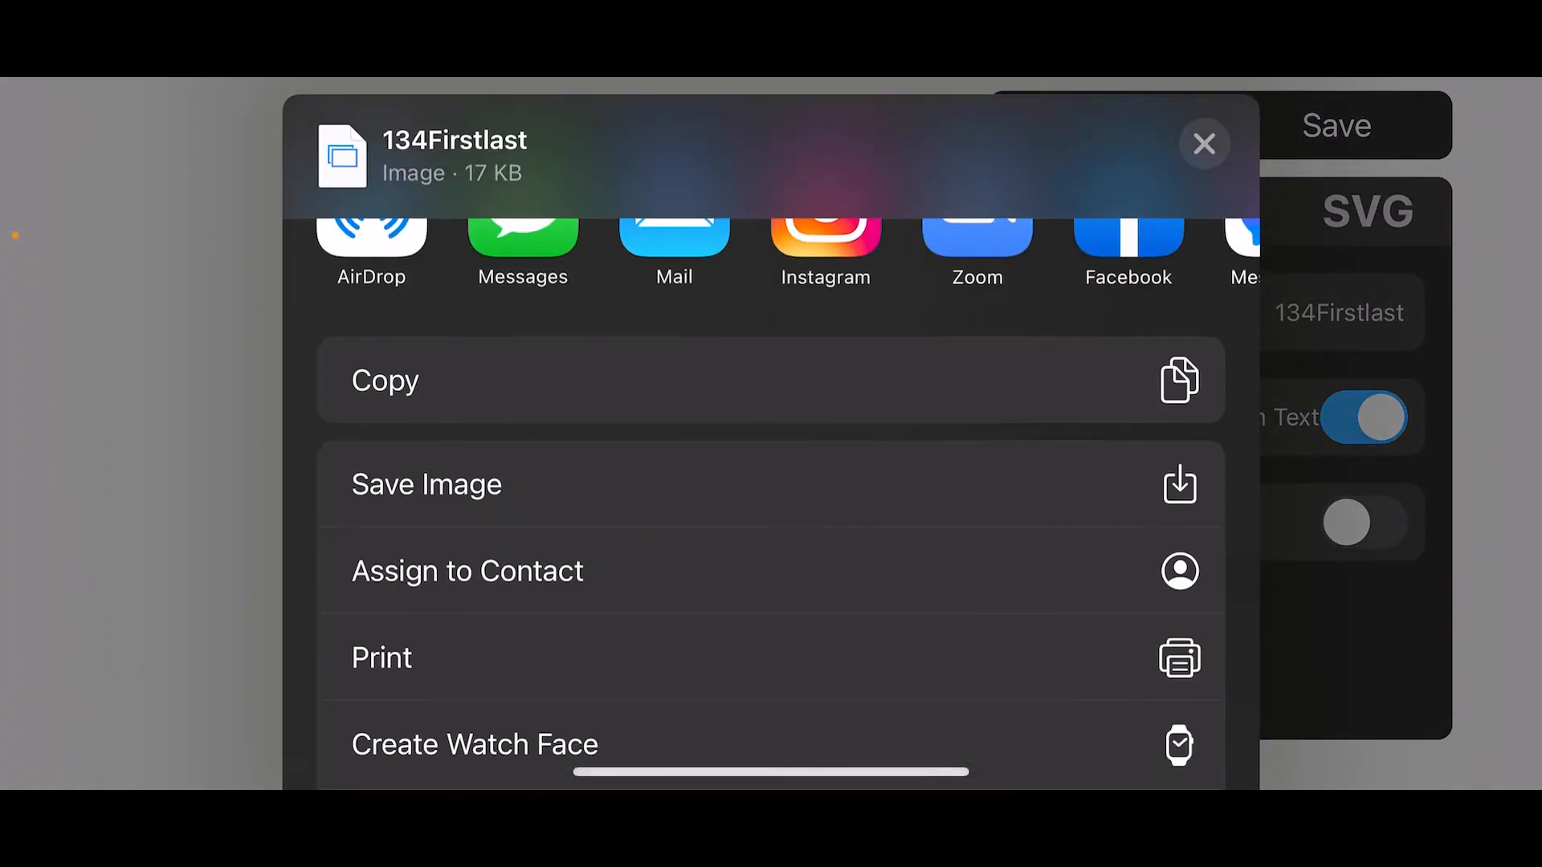
Choose AirDrop from the share sheet for the exported SVG
scroll(down, 3)
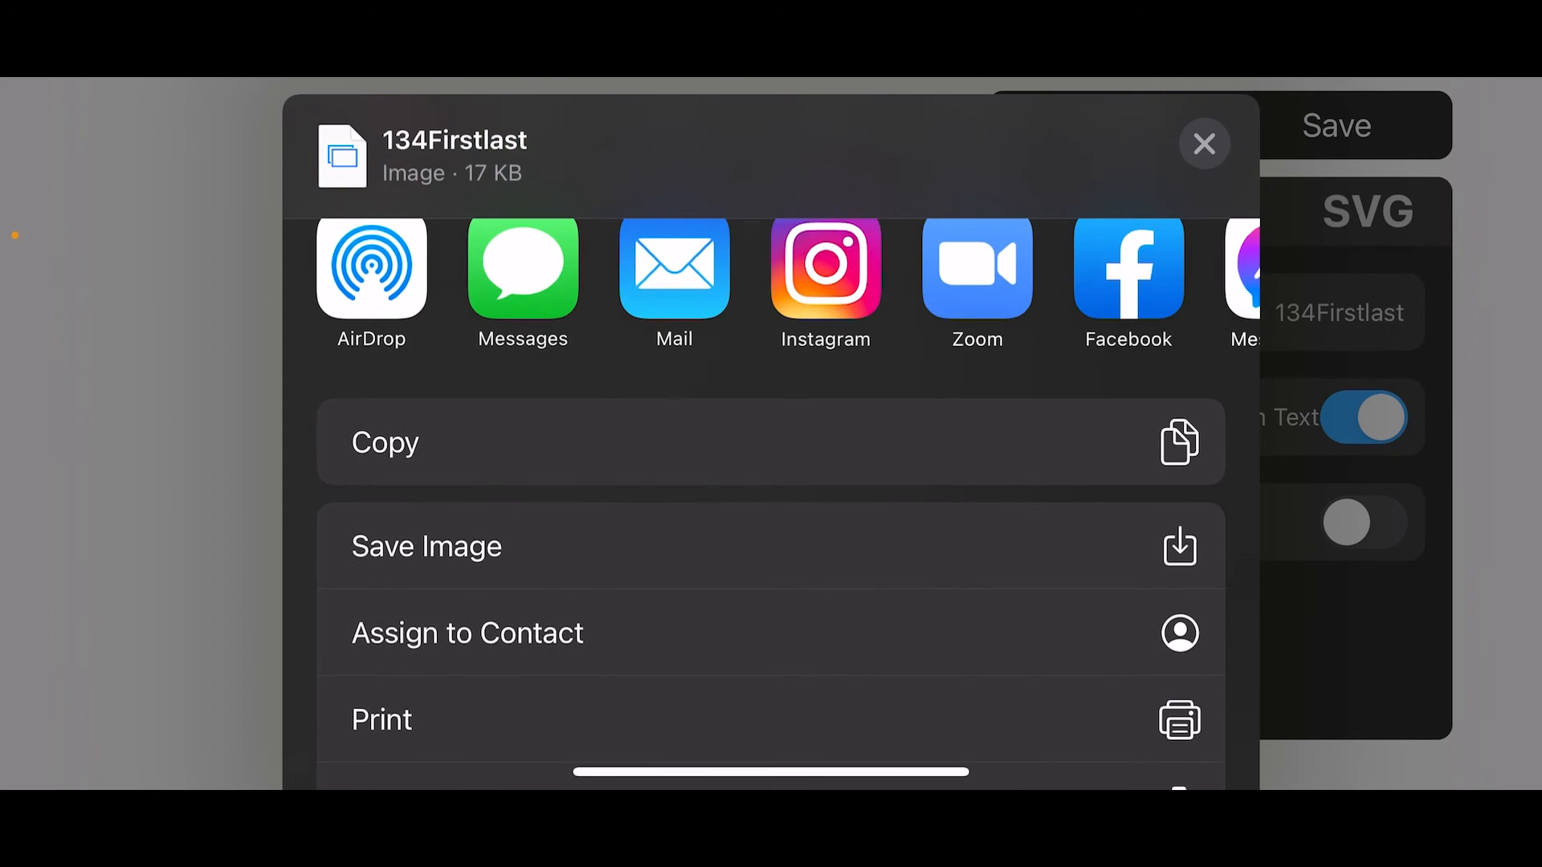
click(371, 265)
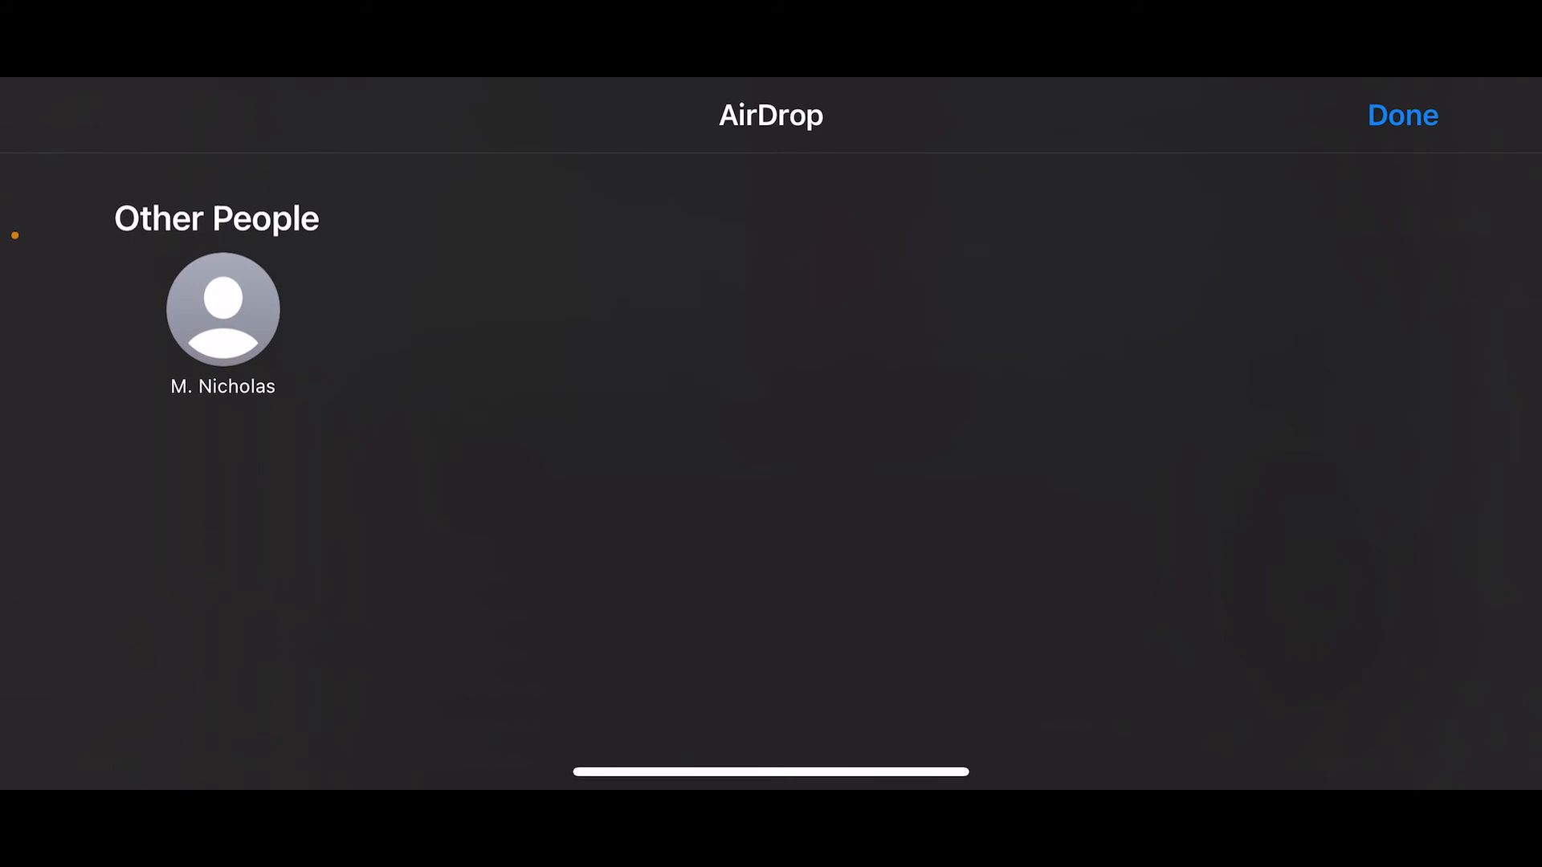
Start the AirDrop transfer to the nearby recipient under Other People
click(222, 310)
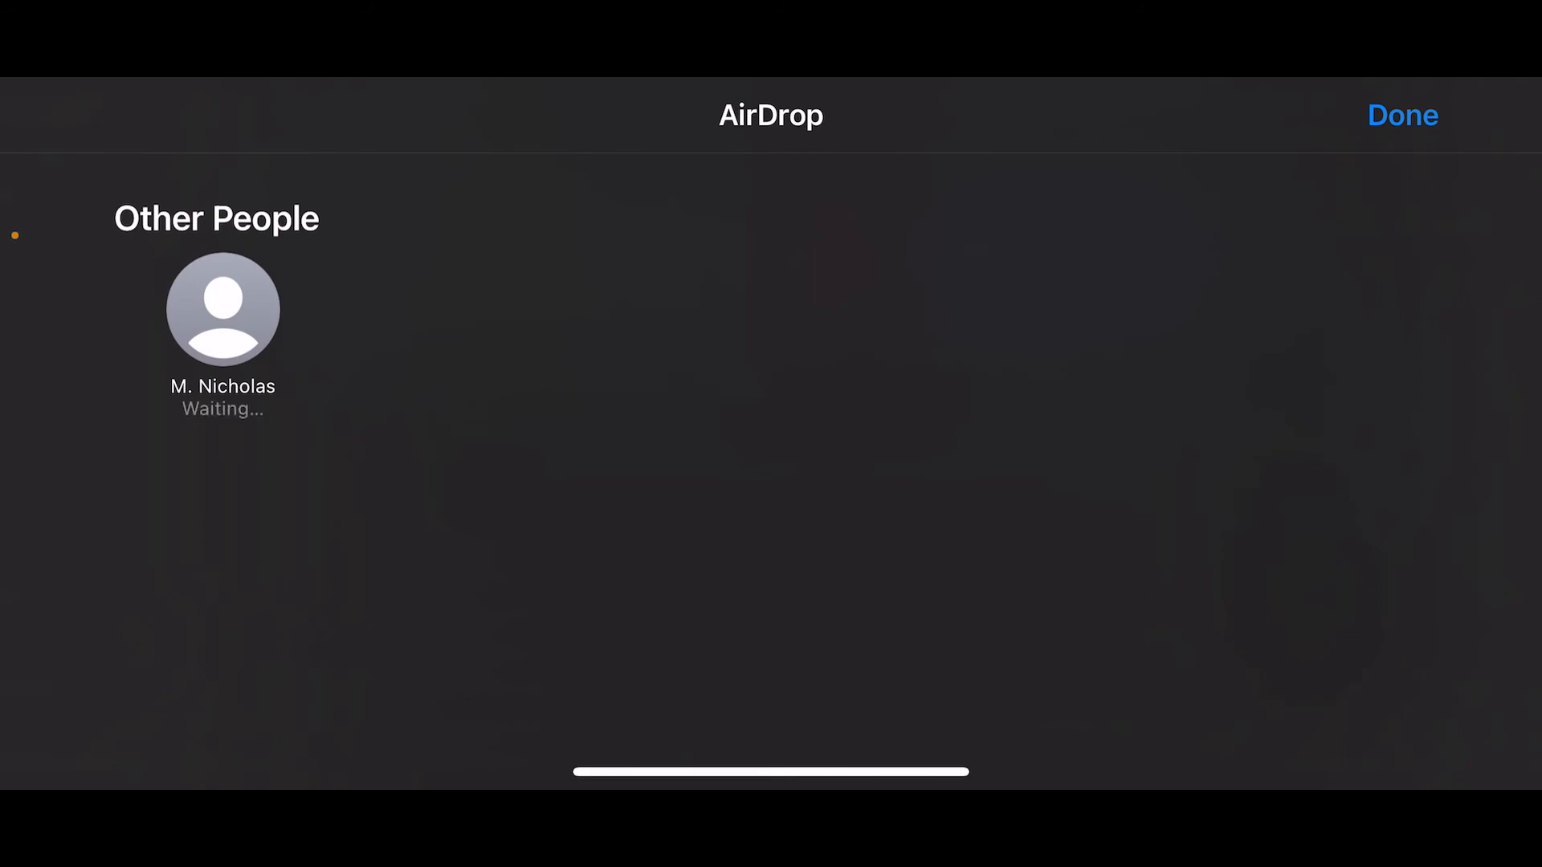
click(221, 310)
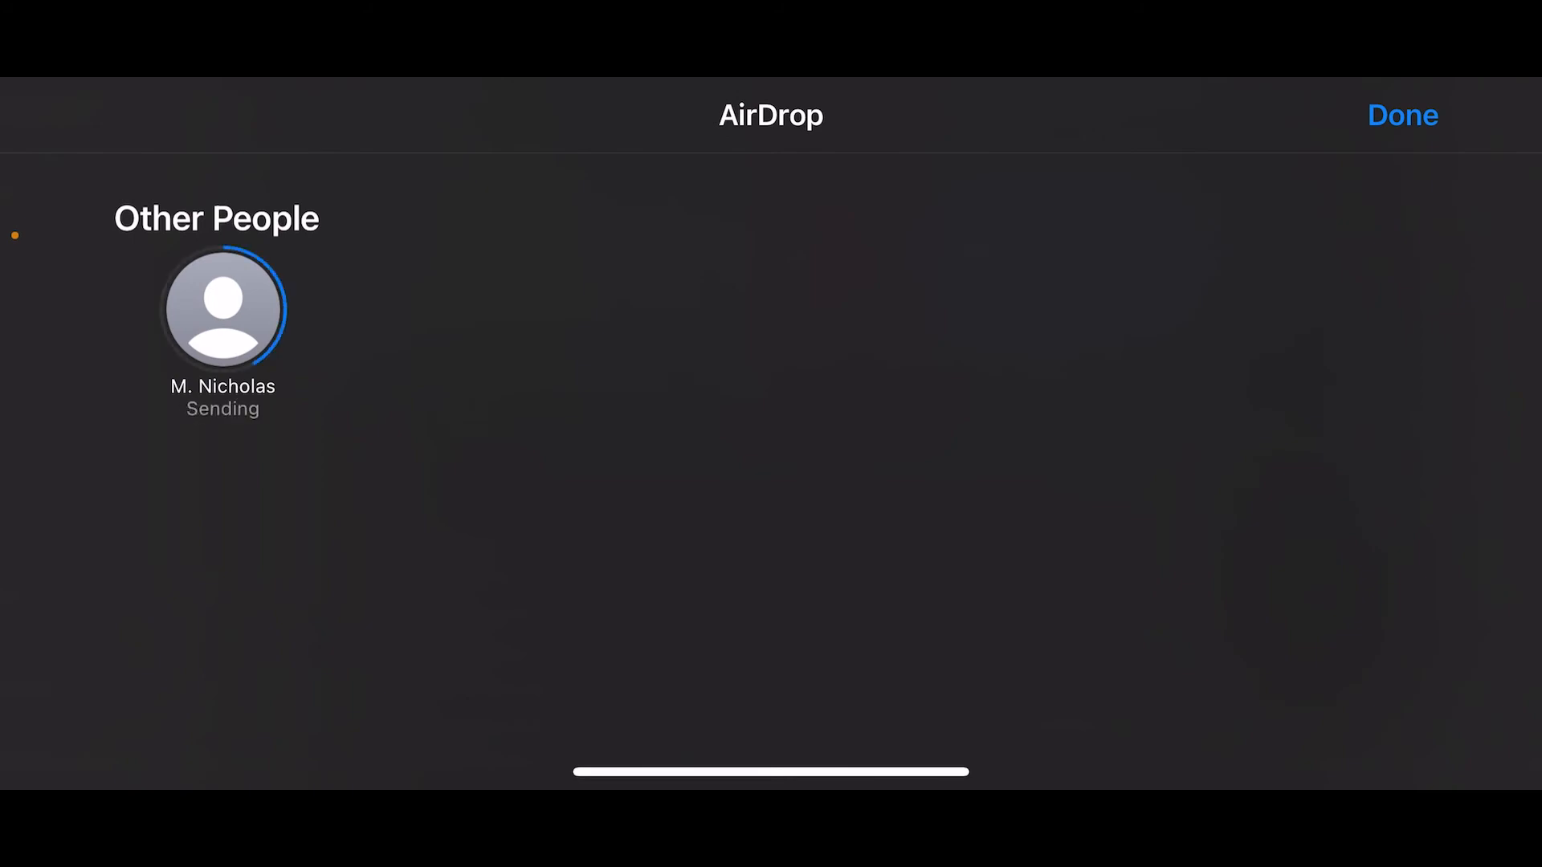